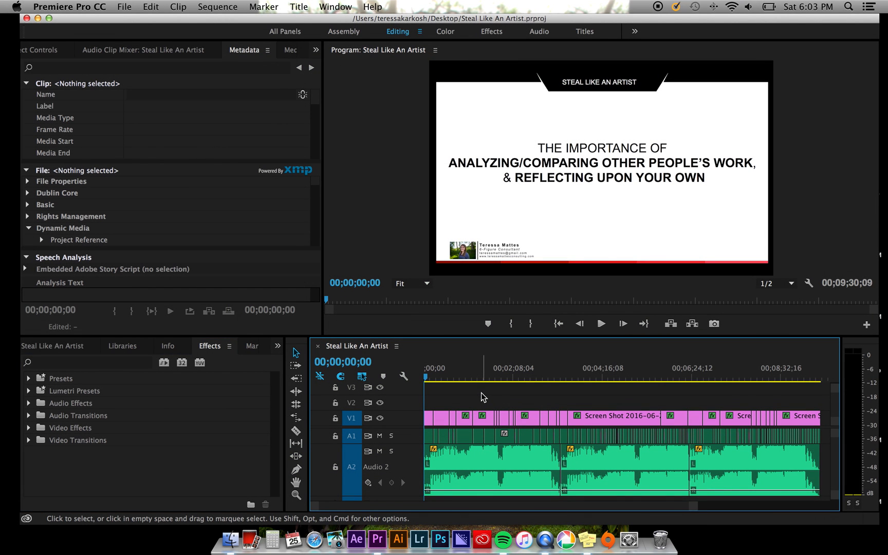
# Import the Steal Like An Artist sequence from Steal Like An Artist.prproj into the queue.
pyautogui.click(124, 6)
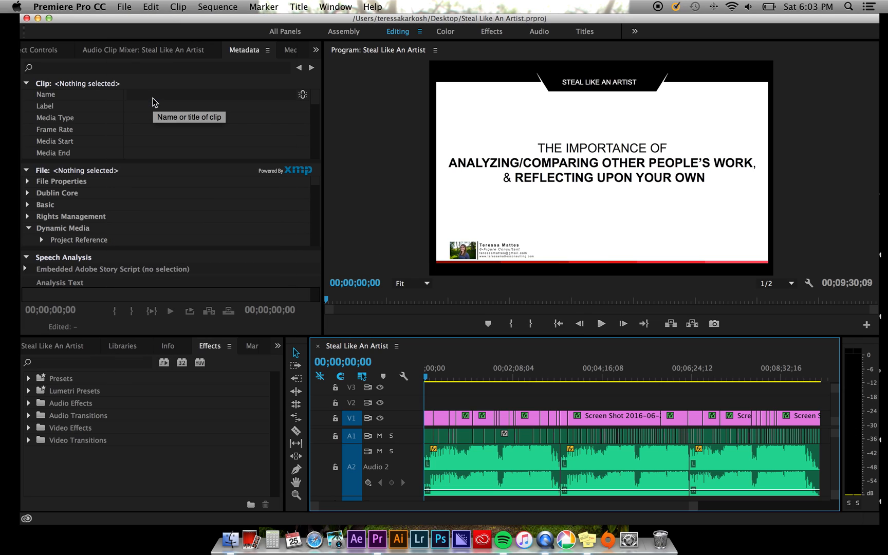
pyautogui.click(77, 5)
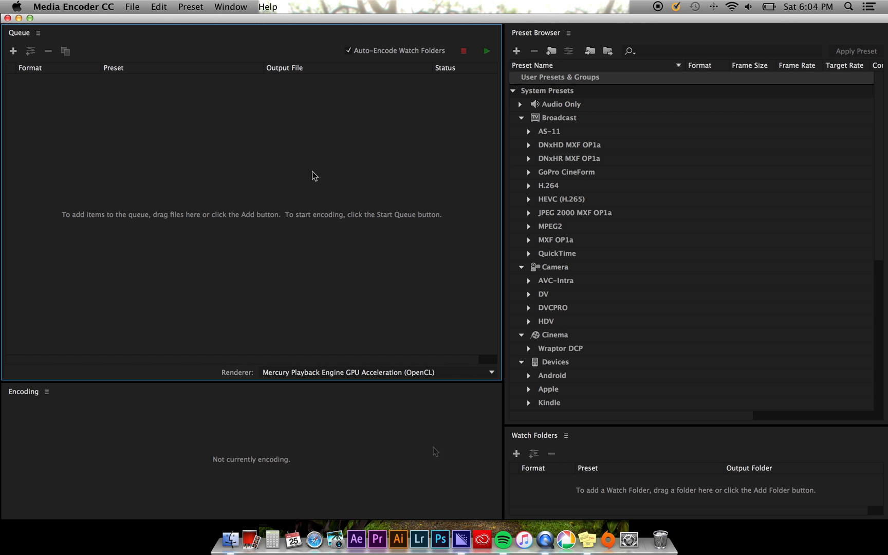
pyautogui.click(11, 50)
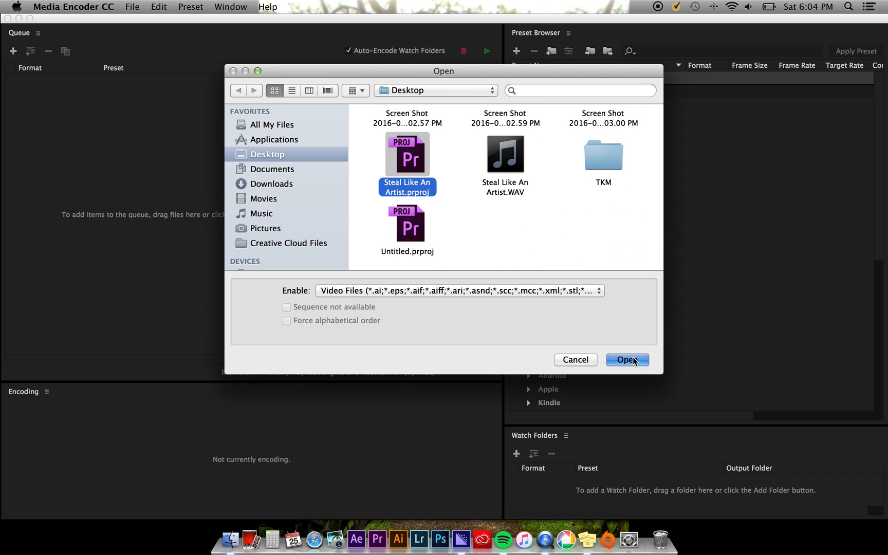
pyautogui.click(627, 359)
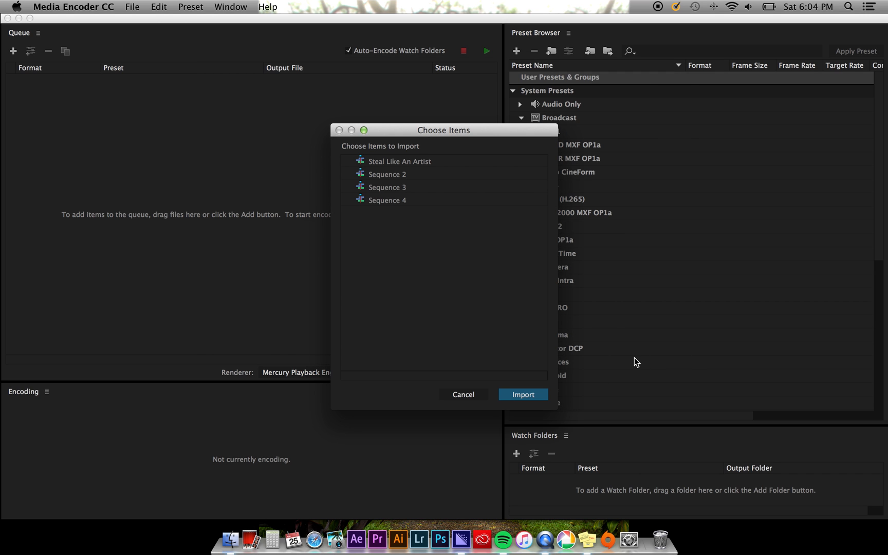
pyautogui.moveTo(437, 171)
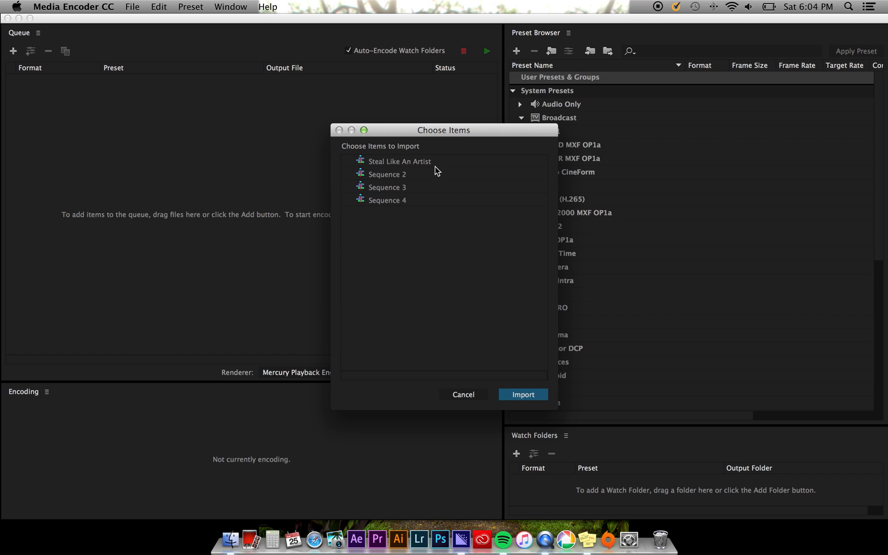
pyautogui.click(400, 161)
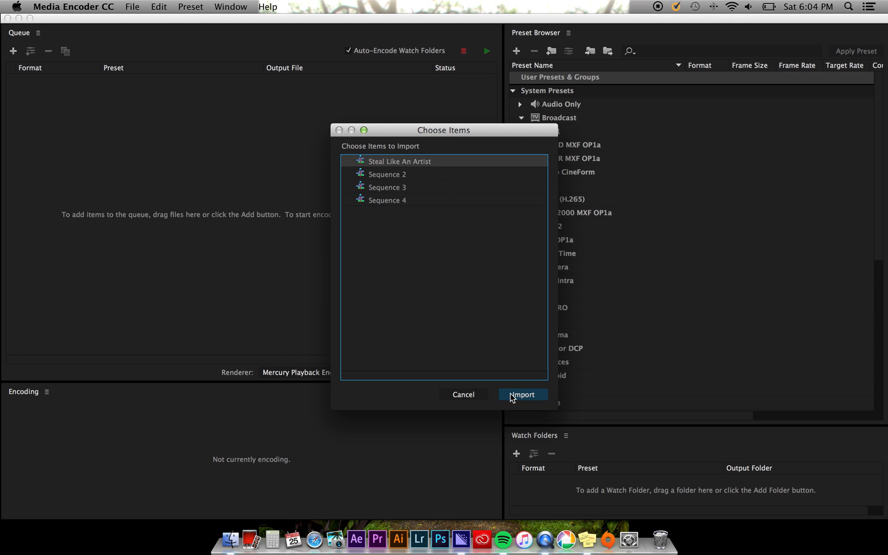
pyautogui.click(522, 394)
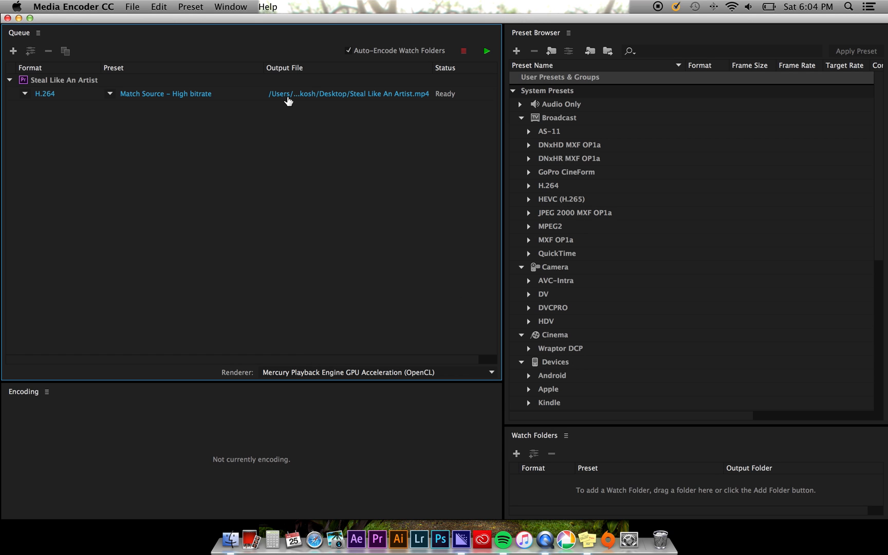
pyautogui.moveTo(50, 80)
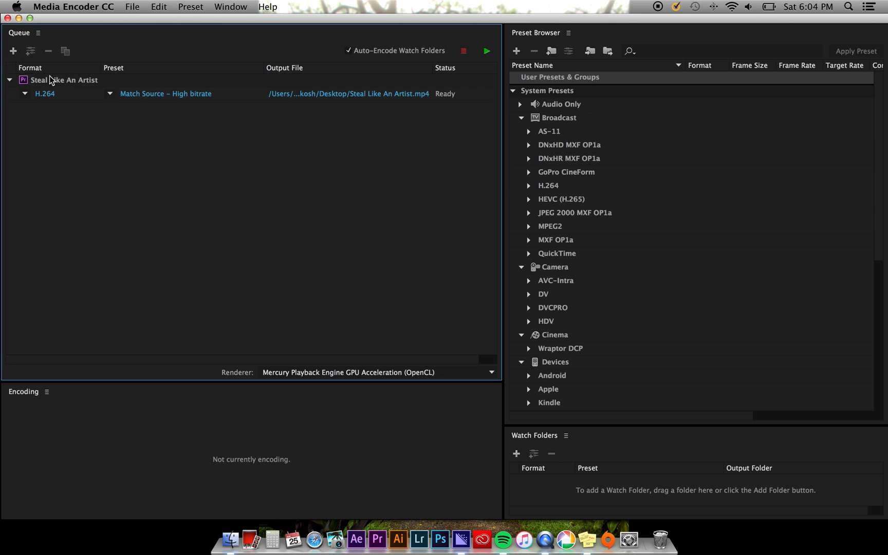
pyautogui.moveTo(323, 66)
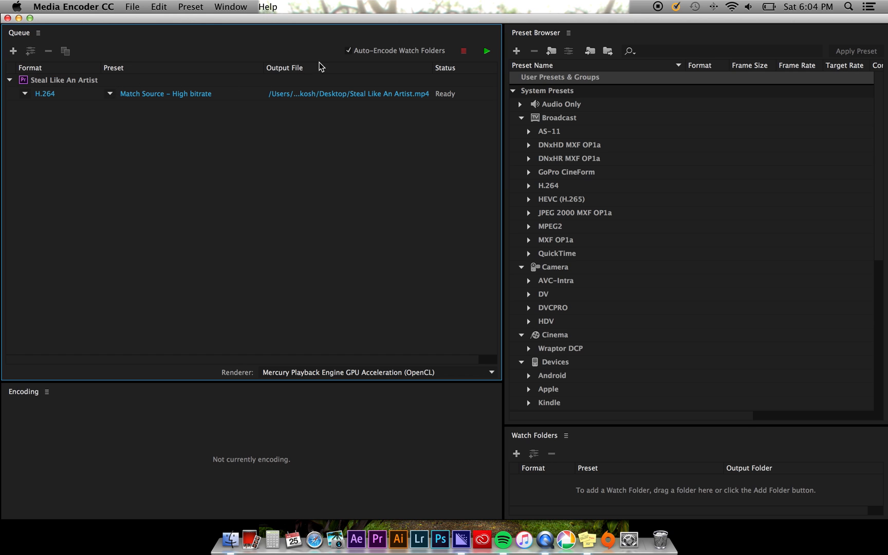
pyautogui.moveTo(94, 220)
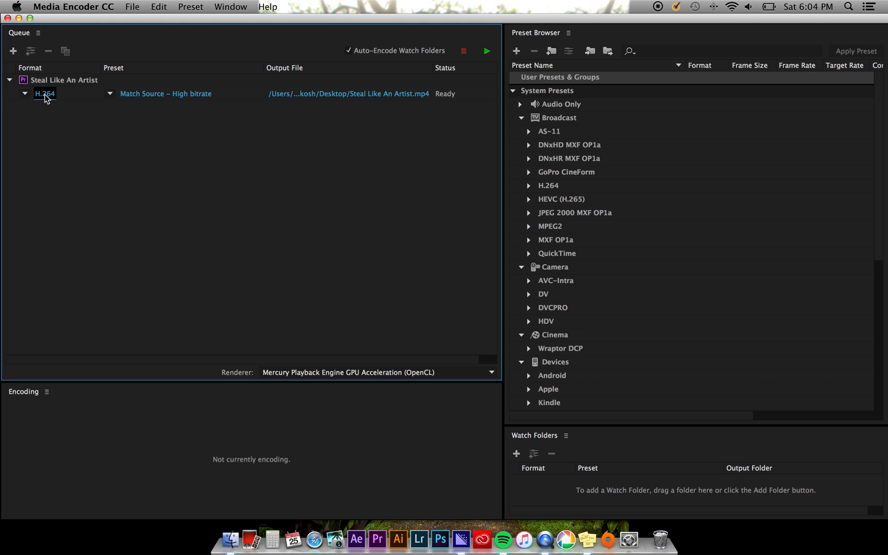
pyautogui.doubleClick(45, 93)
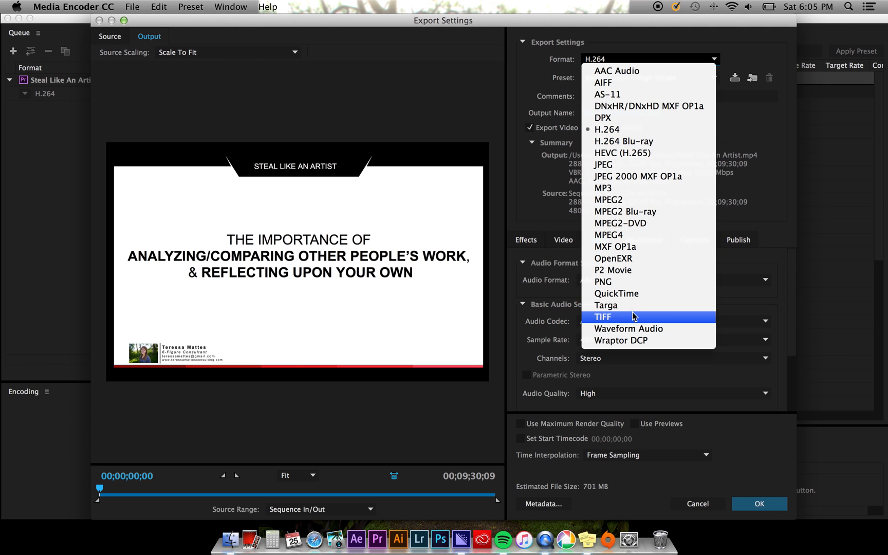
pyautogui.moveTo(641, 329)
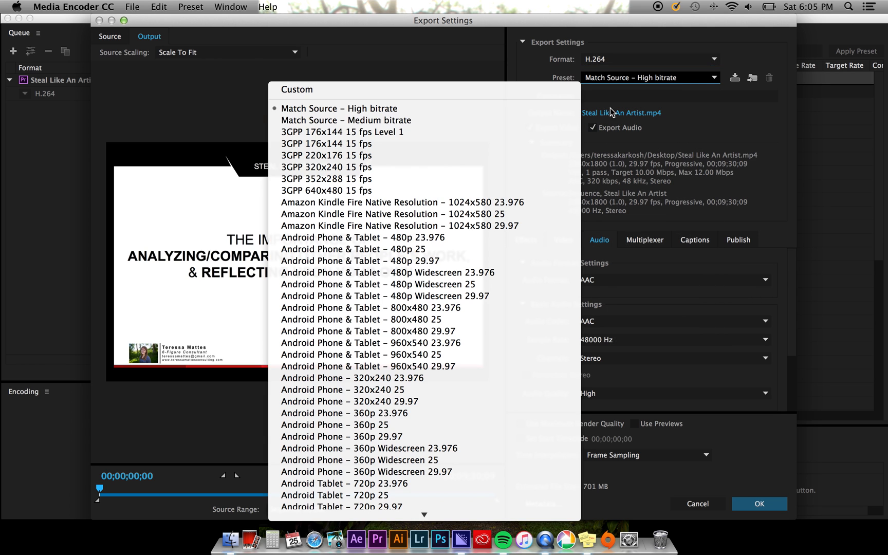
pyautogui.scroll(-3)
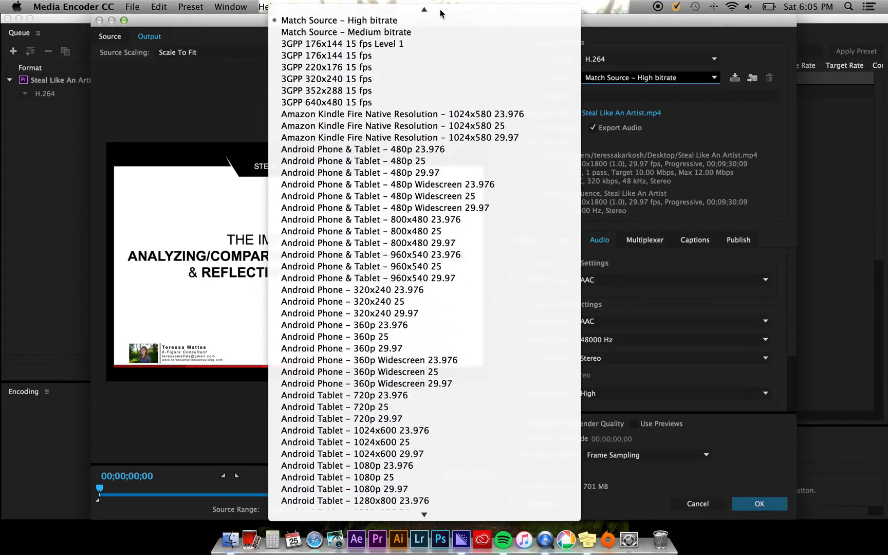
pyautogui.click(339, 20)
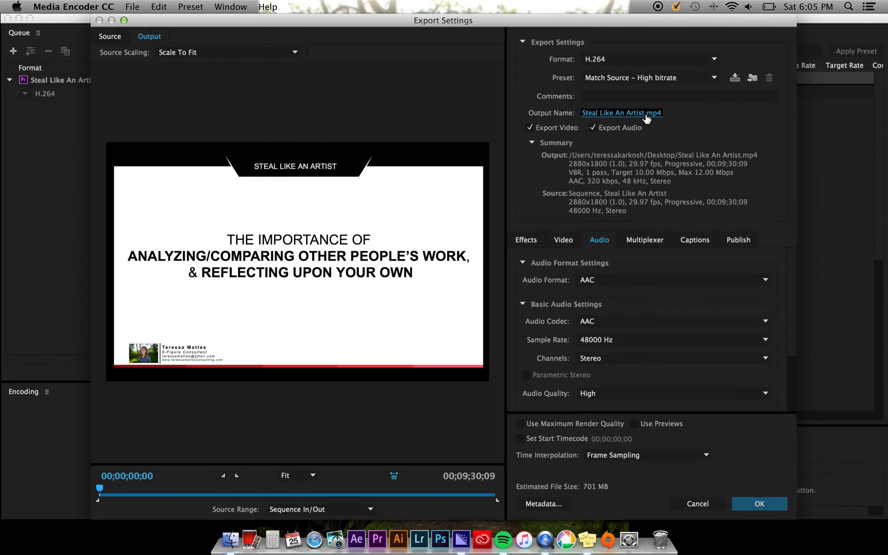
pyautogui.click(621, 113)
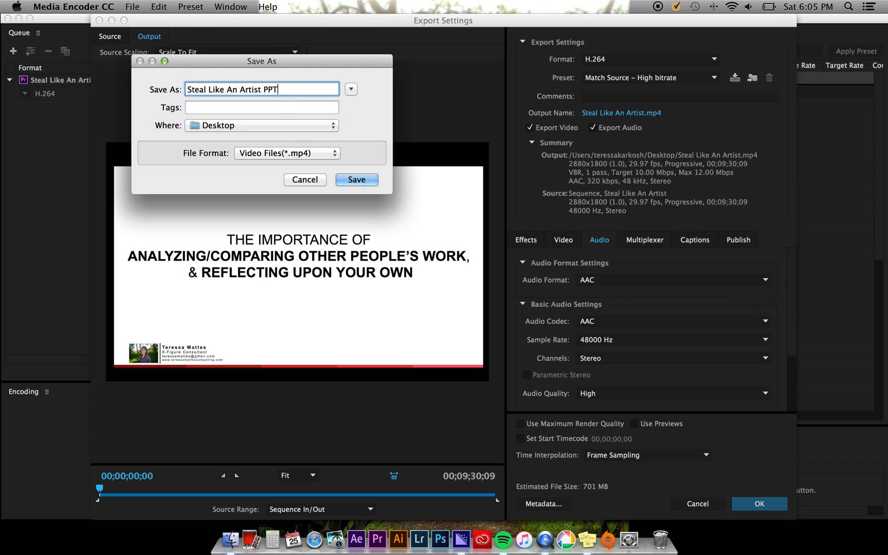
pyautogui.click(357, 179)
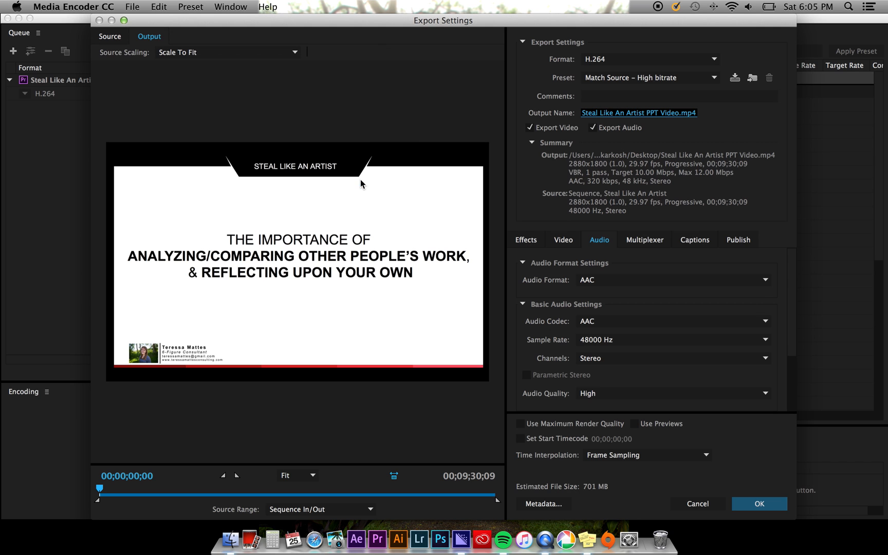
pyautogui.click(526, 240)
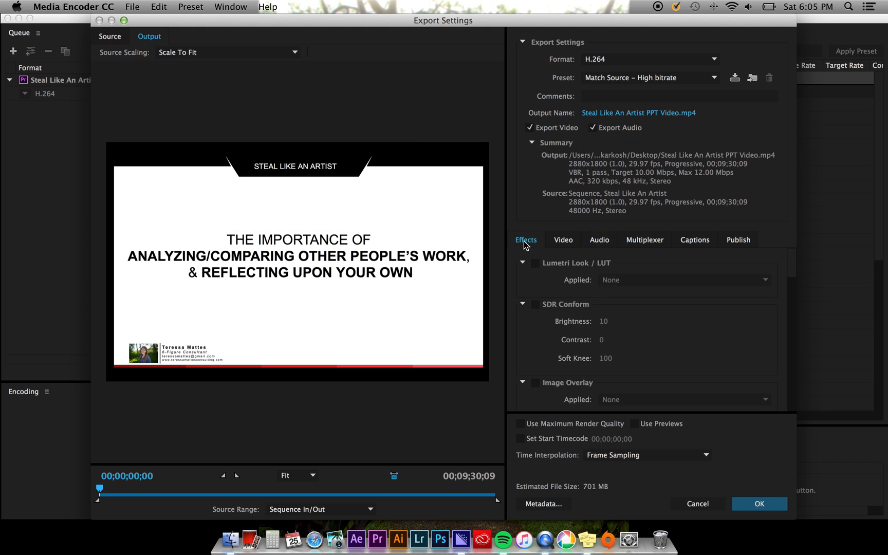
pyautogui.click(644, 239)
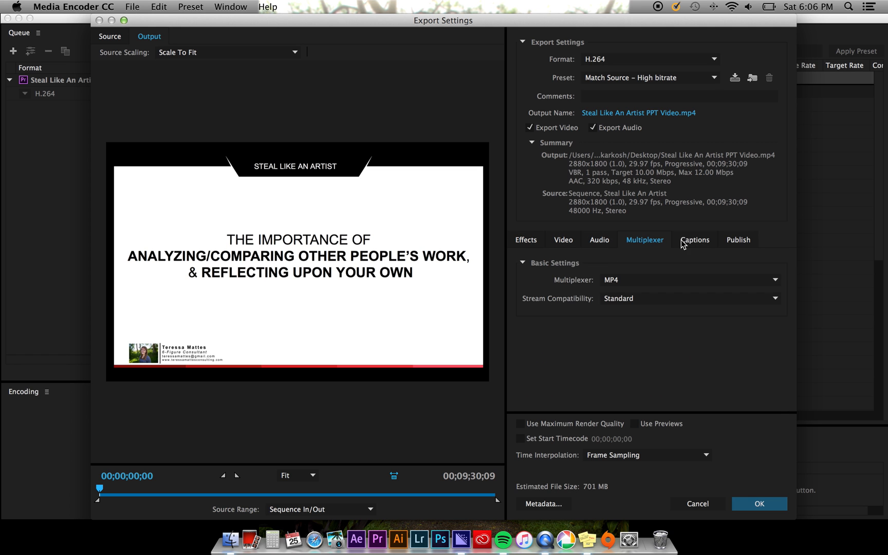
pyautogui.click(563, 239)
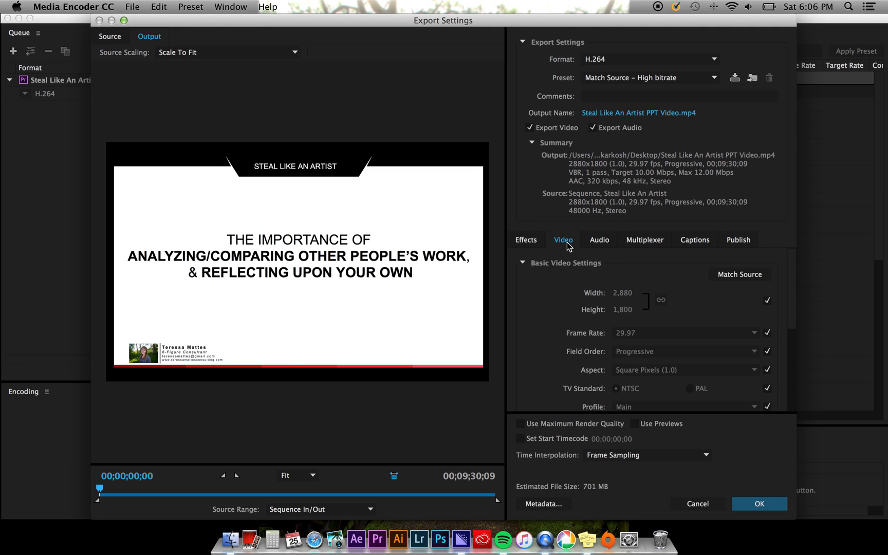
pyautogui.click(651, 59)
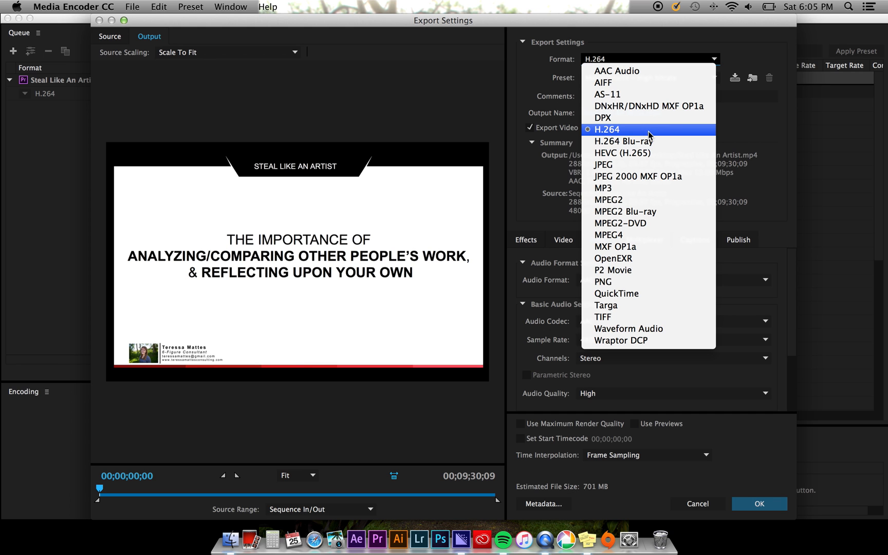
pyautogui.moveTo(644, 325)
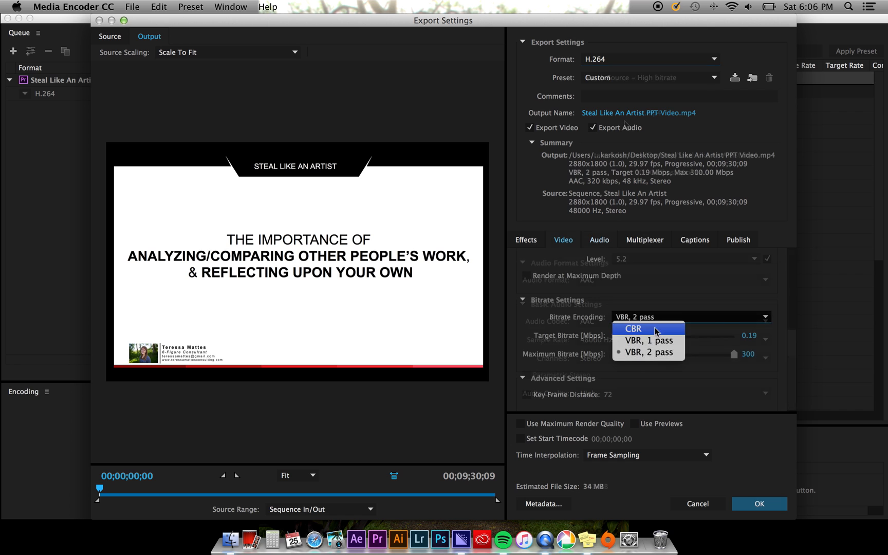
pyautogui.click(633, 328)
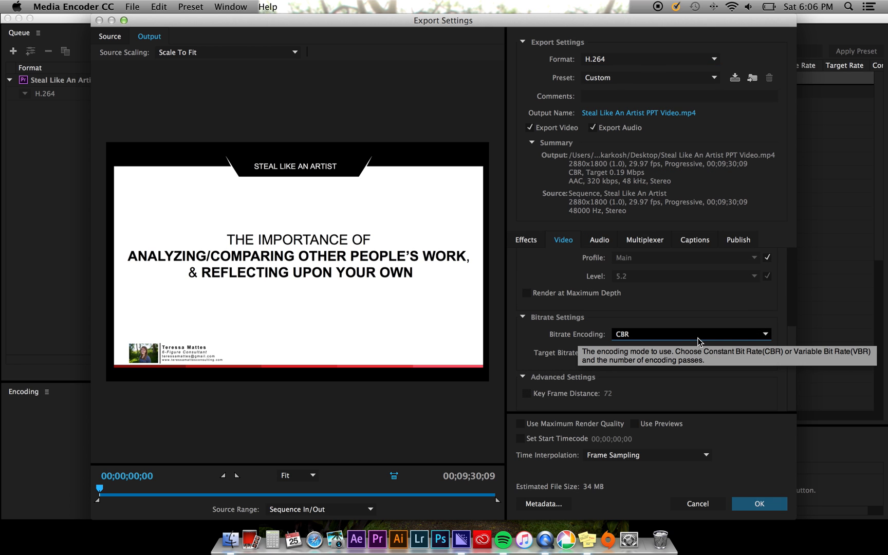
pyautogui.click(691, 334)
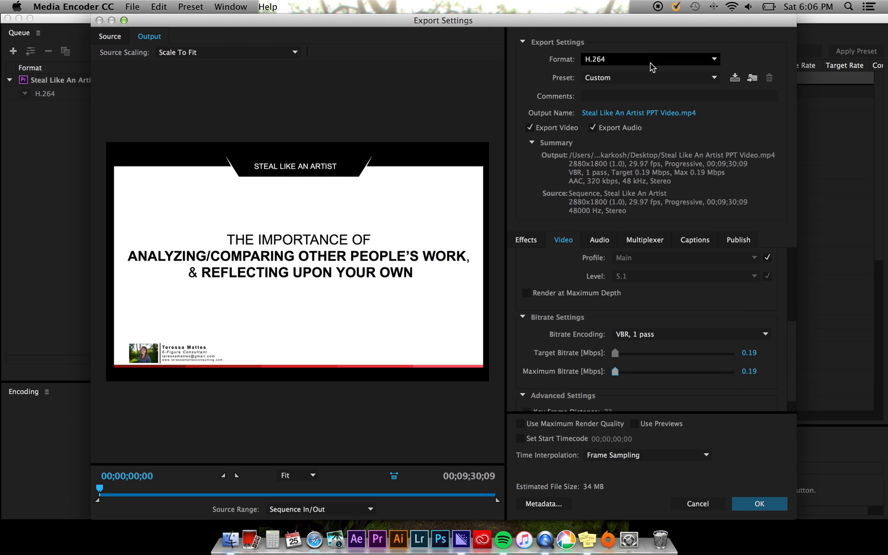
pyautogui.click(650, 77)
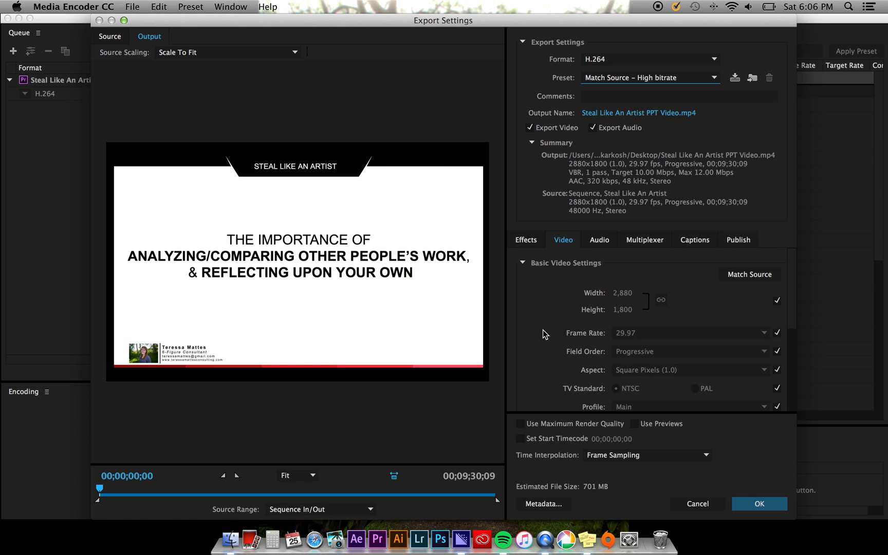
pyautogui.scroll(-3)
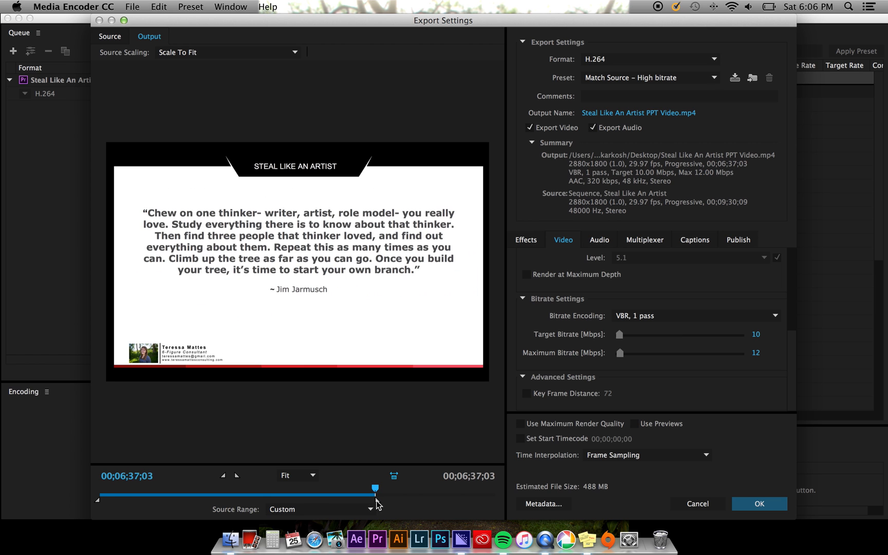
# Preview a custom source range, restore the full sequence length, and accept the export settings.
pyautogui.moveTo(375, 487); pyautogui.dragTo(145, 487)
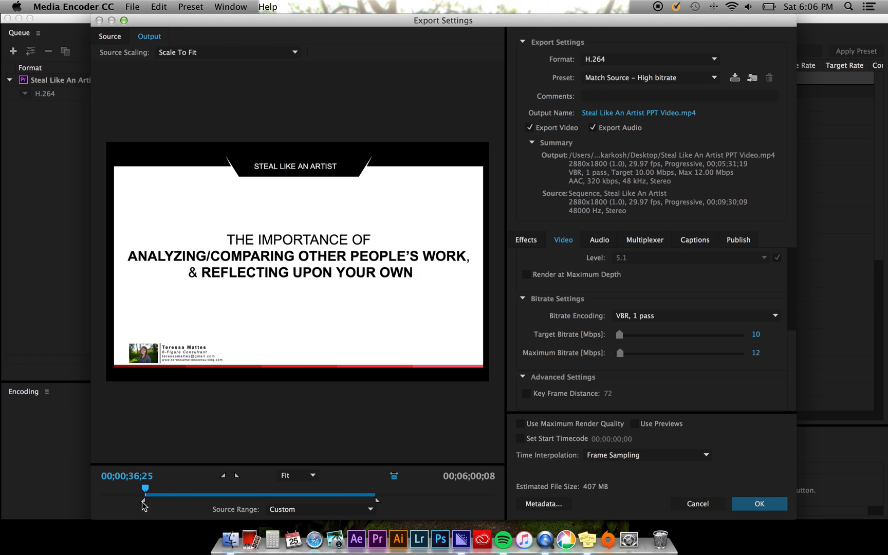
pyautogui.moveTo(145, 488); pyautogui.dragTo(359, 488)
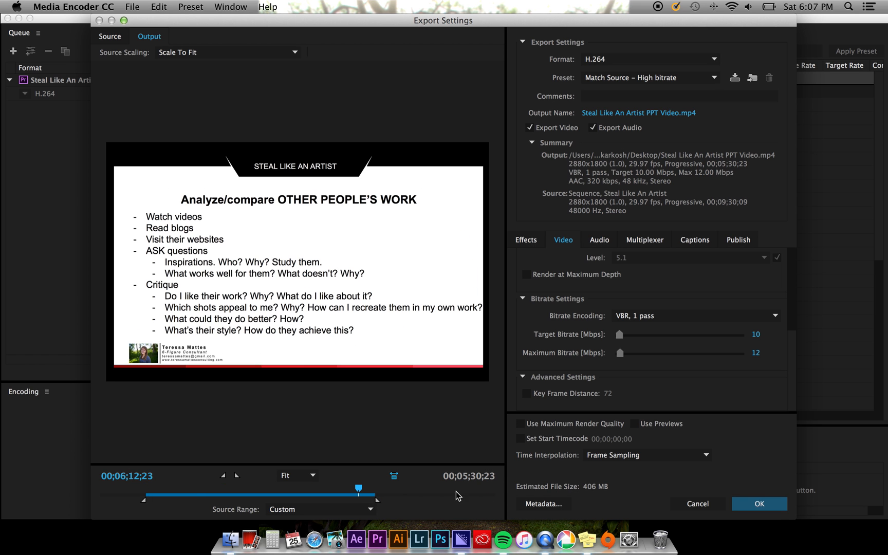
pyautogui.moveTo(175, 495)
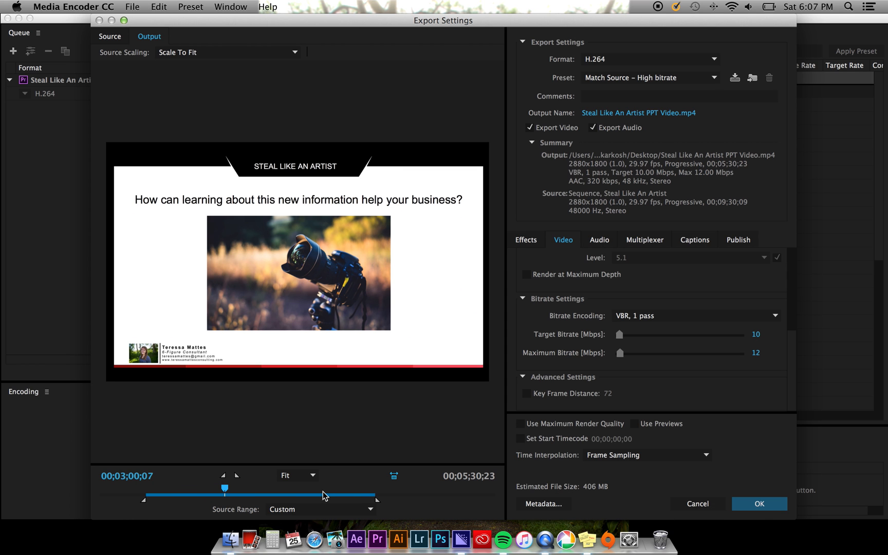
pyautogui.moveTo(372, 497); pyautogui.dragTo(498, 497)
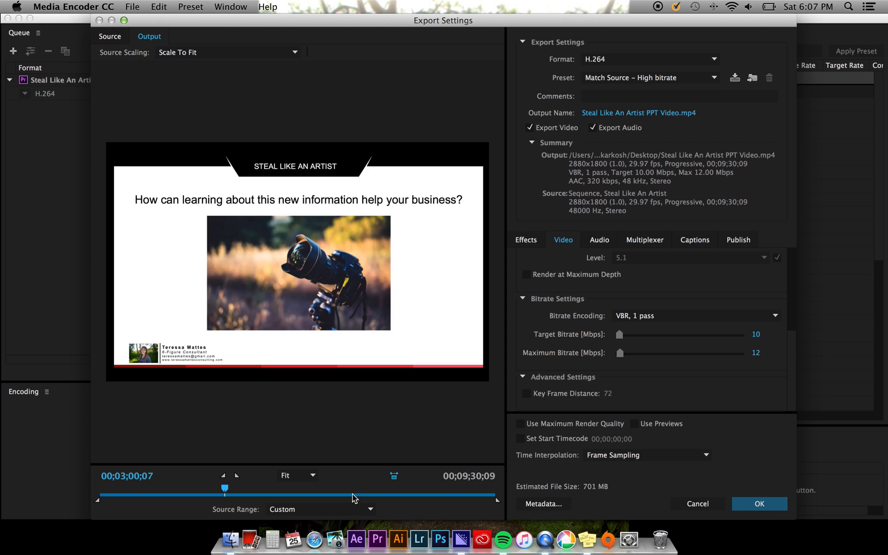
pyautogui.click(759, 504)
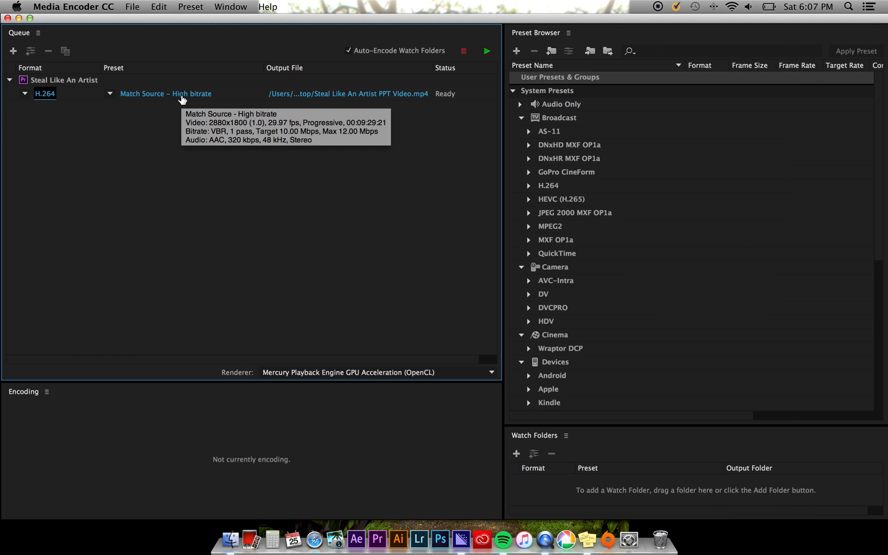
pyautogui.moveTo(340, 96)
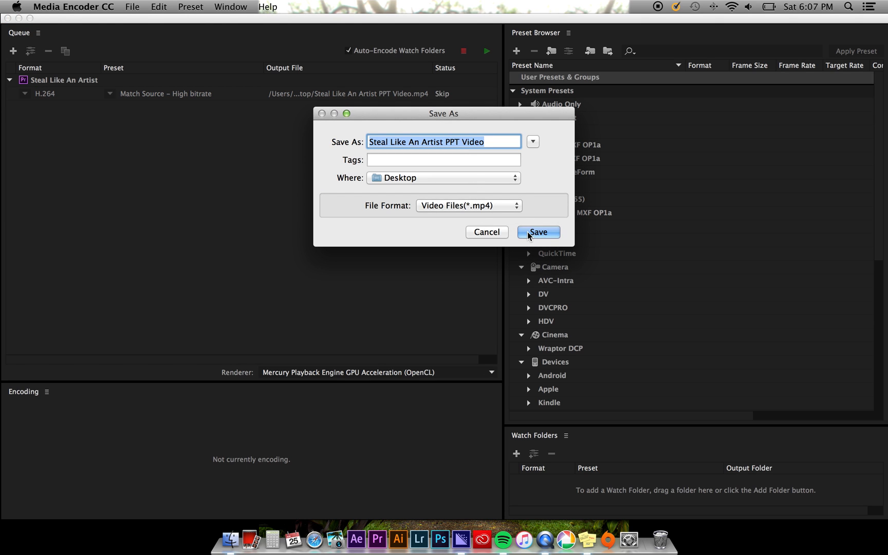
# Save the output as Steal Like An Artist PPT Video on the Desktop and start the queue.
pyautogui.click(538, 232)
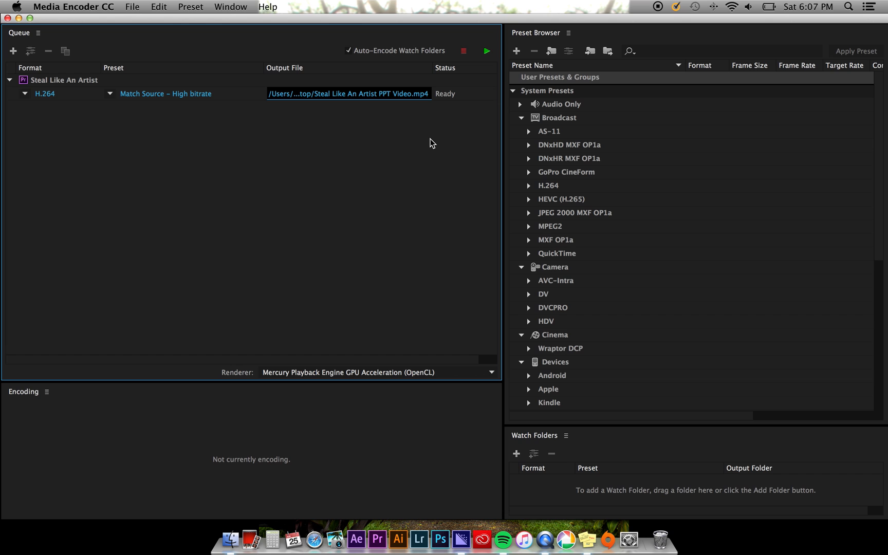
pyautogui.moveTo(500, 49)
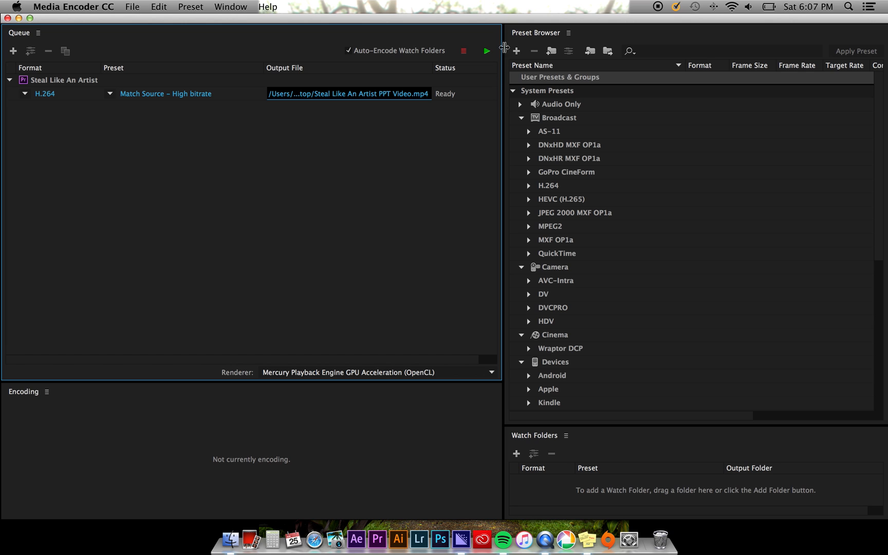
pyautogui.click(484, 49)
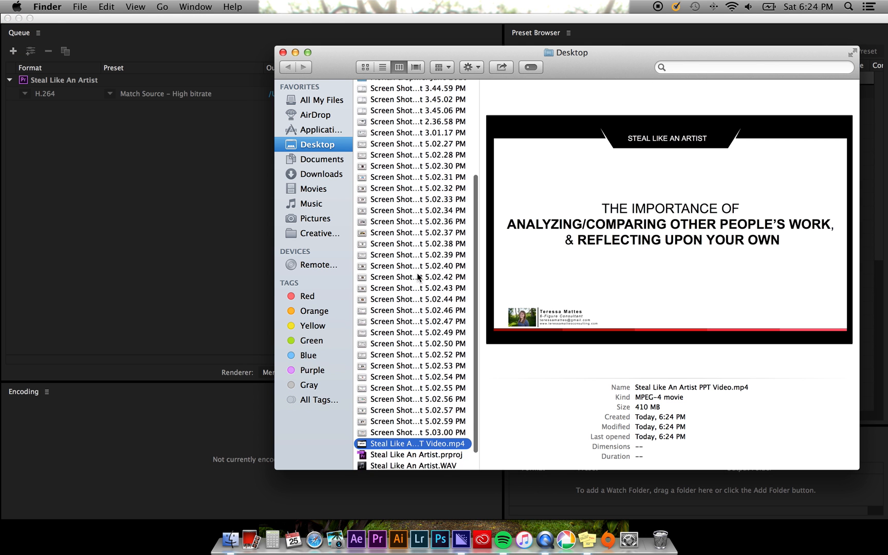
# Play Steal Like An Artist PPT Video.mp4 from the Desktop in QuickTime Player.
pyautogui.doubleClick(416, 444)
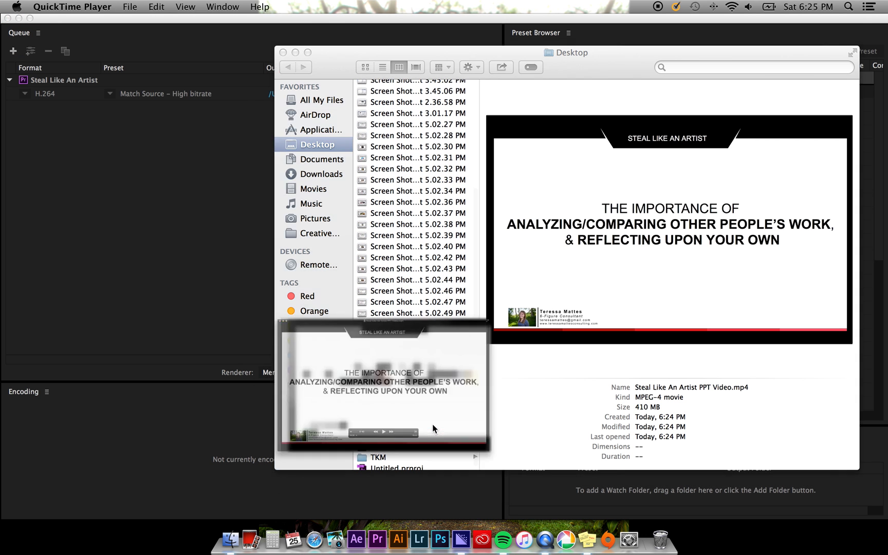